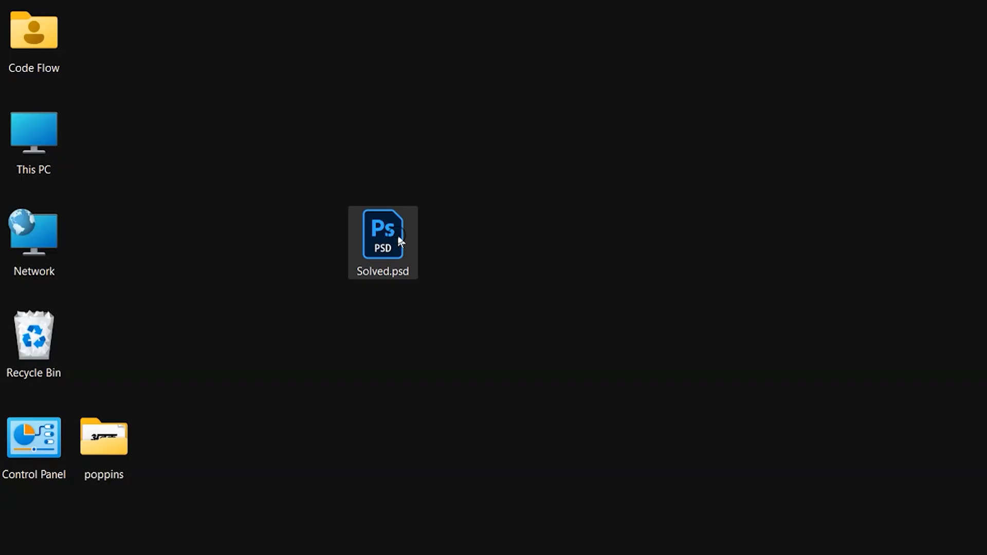
Step: Open Solved.psd in Photoshop and dismiss the repeated font failure error messages
double_click(382, 241)
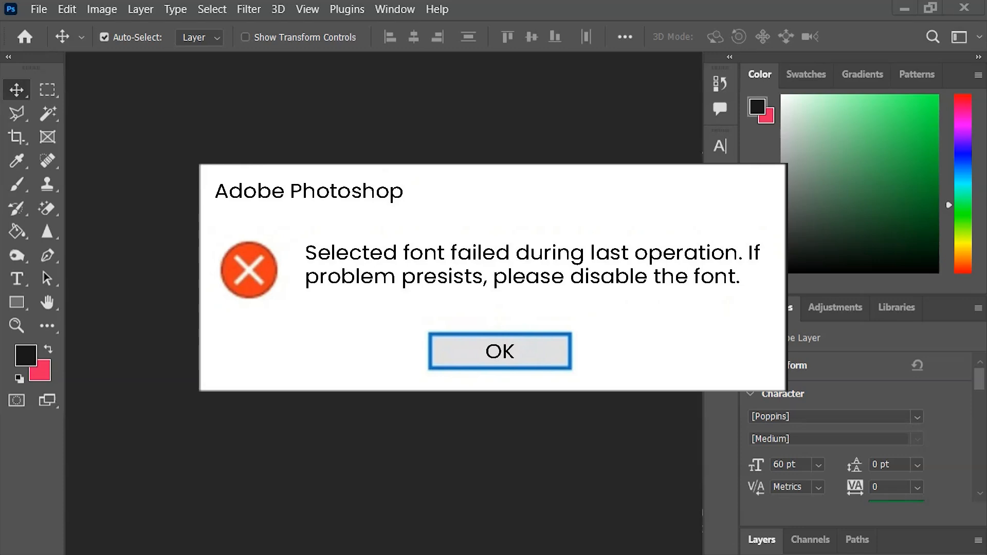
click(499, 351)
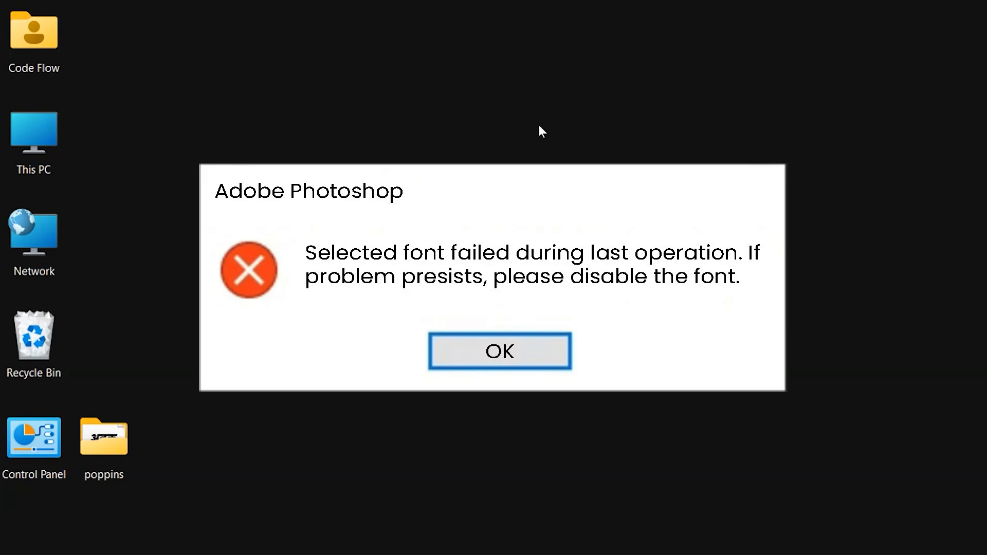
click(499, 351)
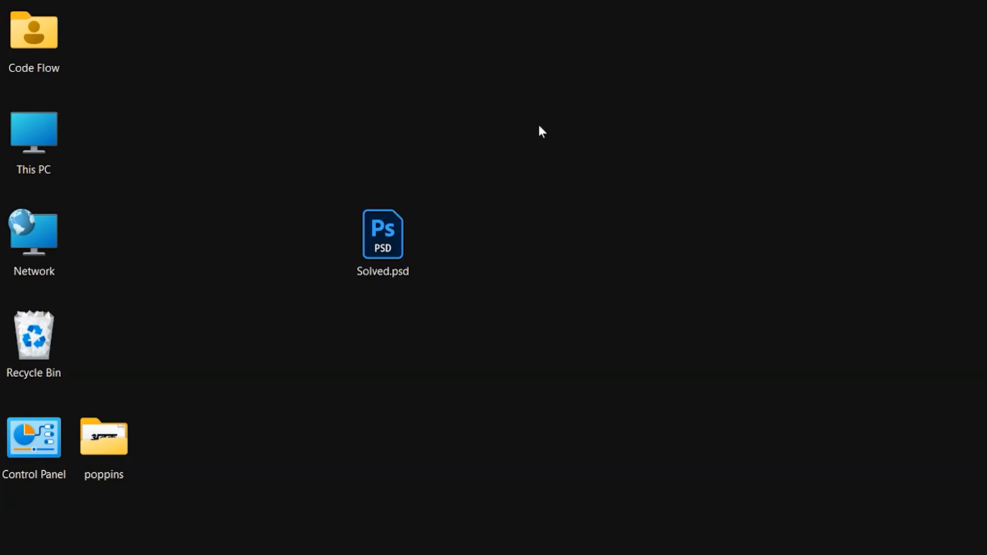
Step: Open %temp% via Run and permanently delete all 2,663 items, confirming the prompt
text(run)
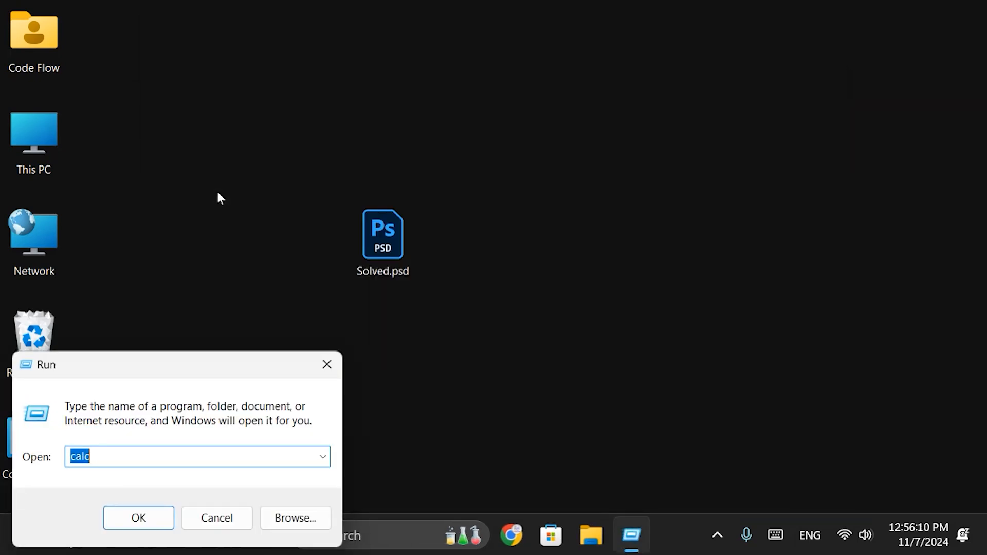
click(138, 517)
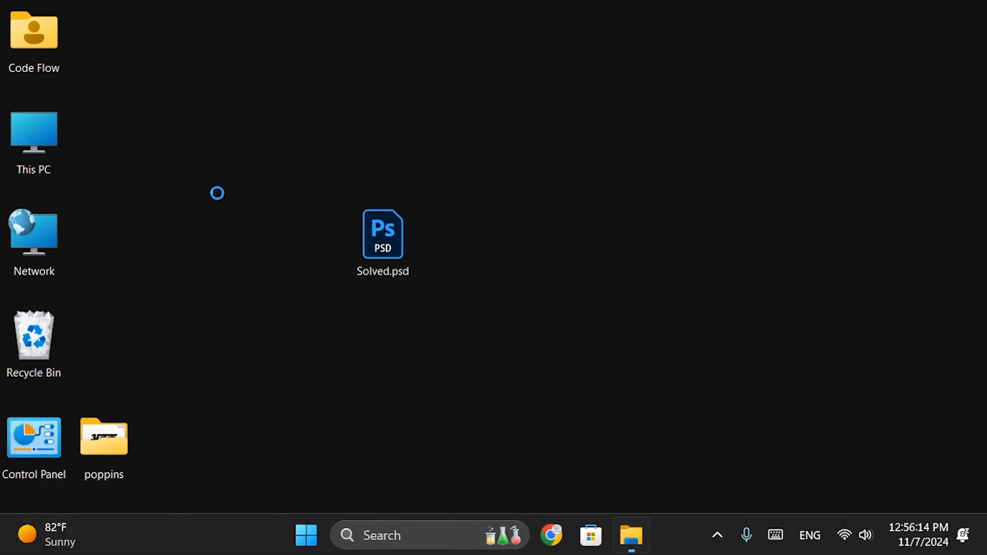
click(630, 534)
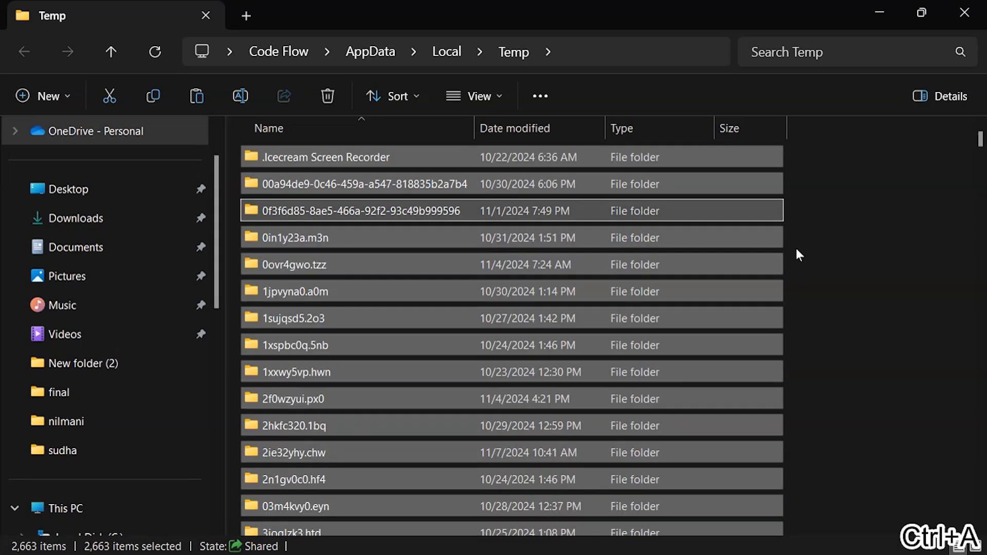
click(325, 95)
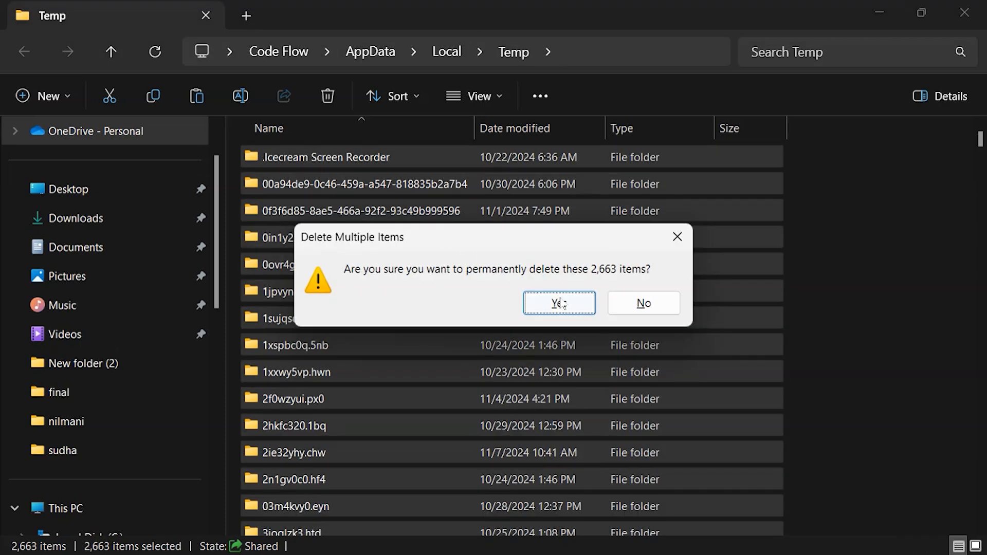
click(558, 302)
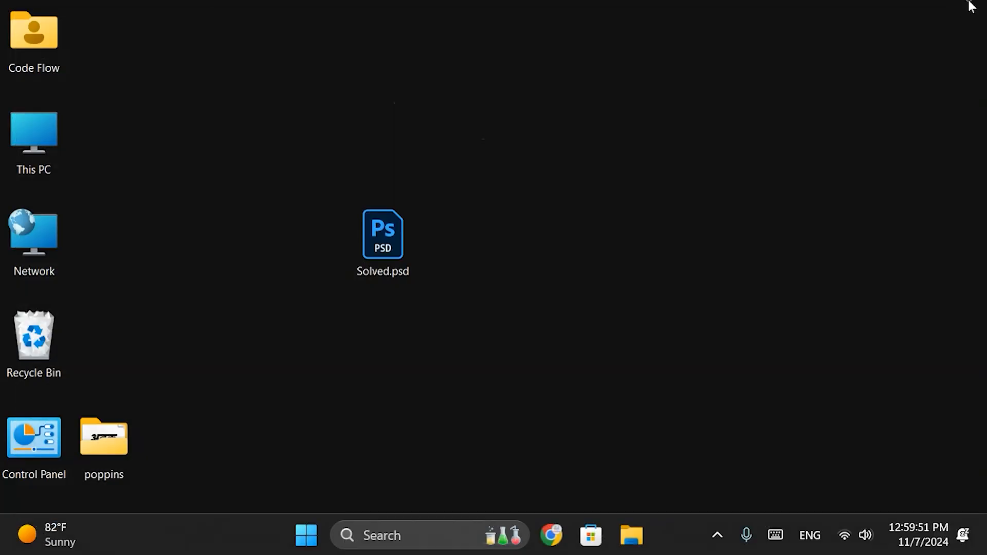
Step: Open C:\Windows\Temp via Run and permanently delete all 150 files, confirming the prompt
click(307, 535)
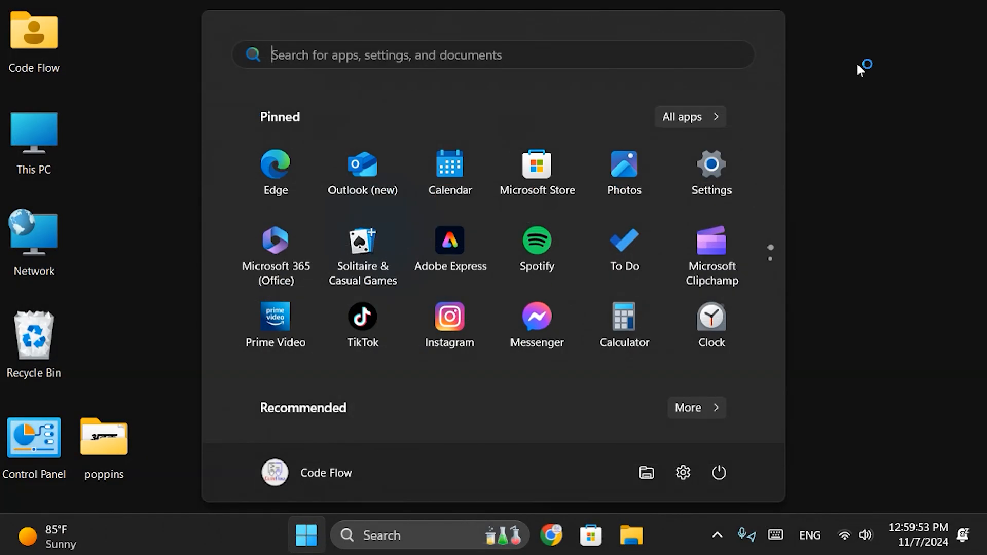
text(run)
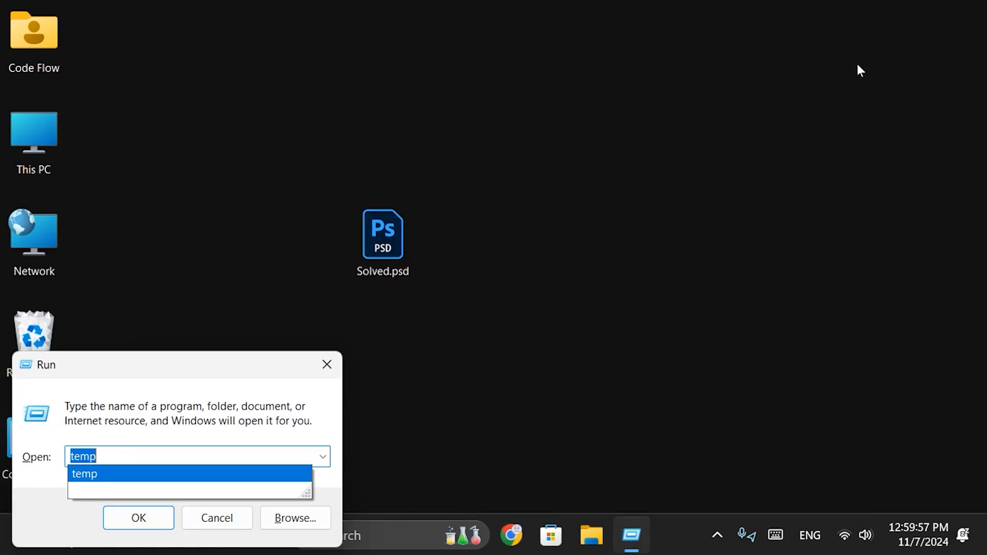
click(137, 517)
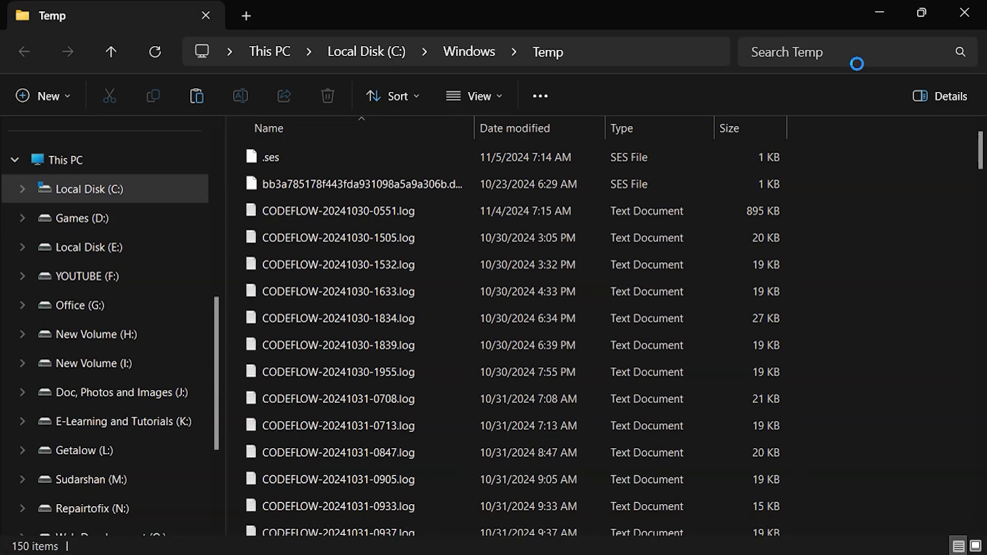
key(Delete)
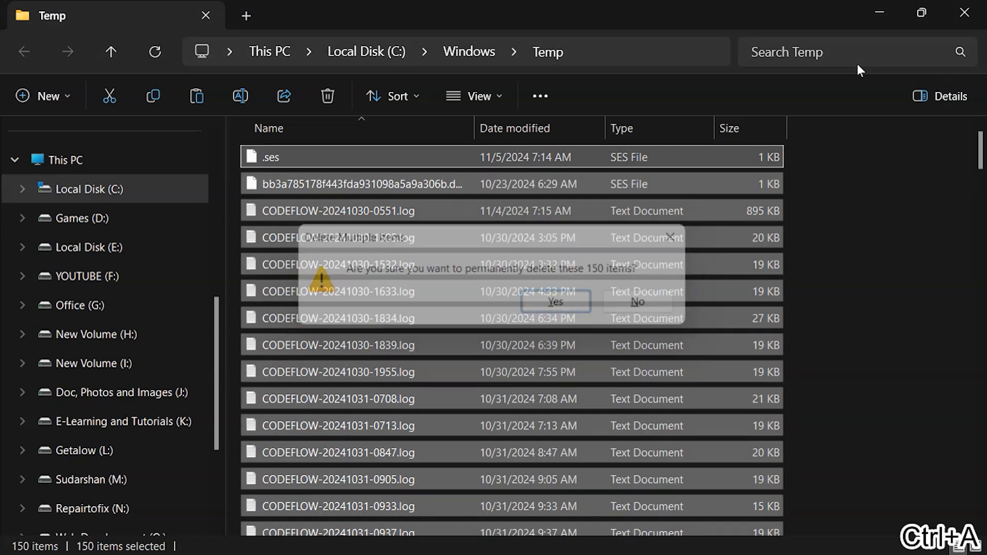
click(554, 302)
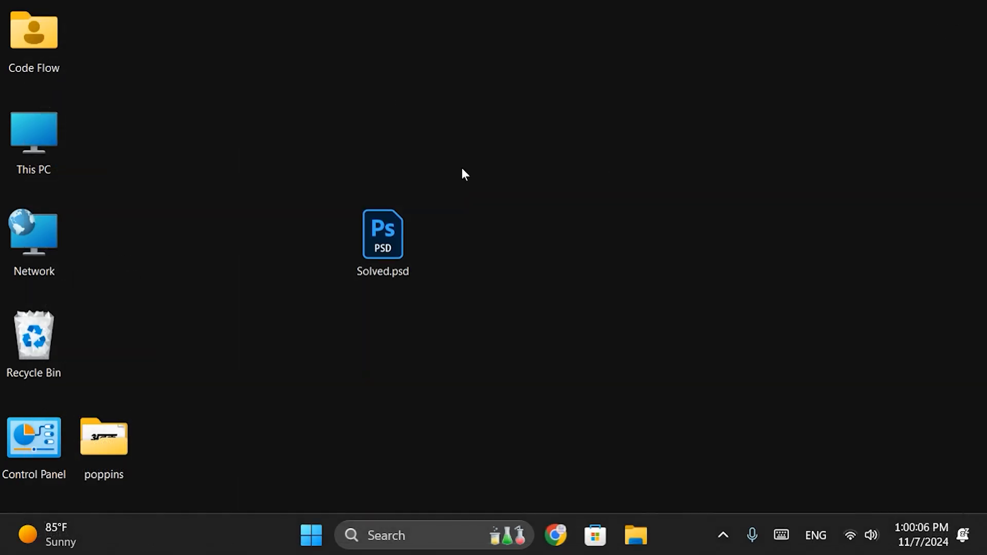
mouse_move(366, 171)
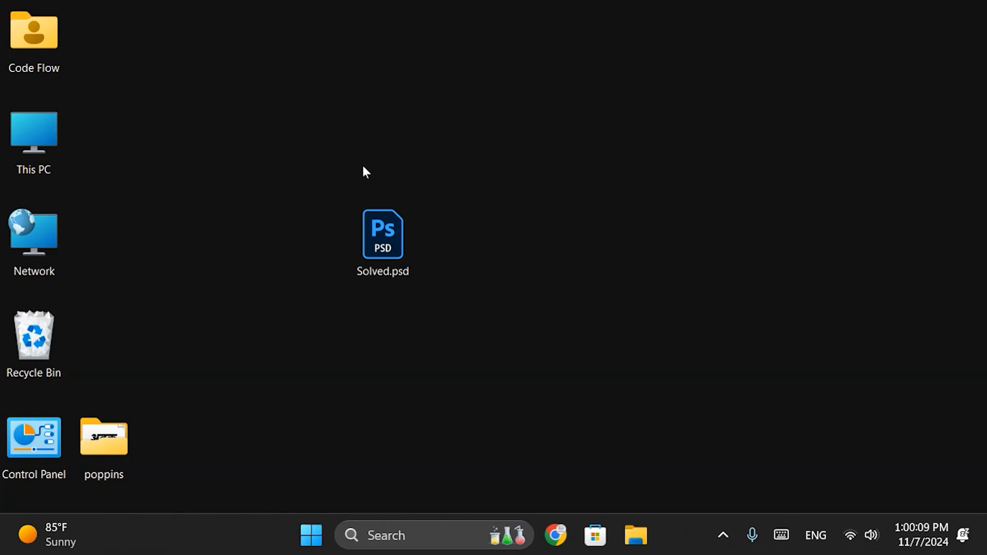
Step: Browse This PC > Local Disk (C:) > Users to the user's folder and confirm hidden items are shown
double_click(32, 133)
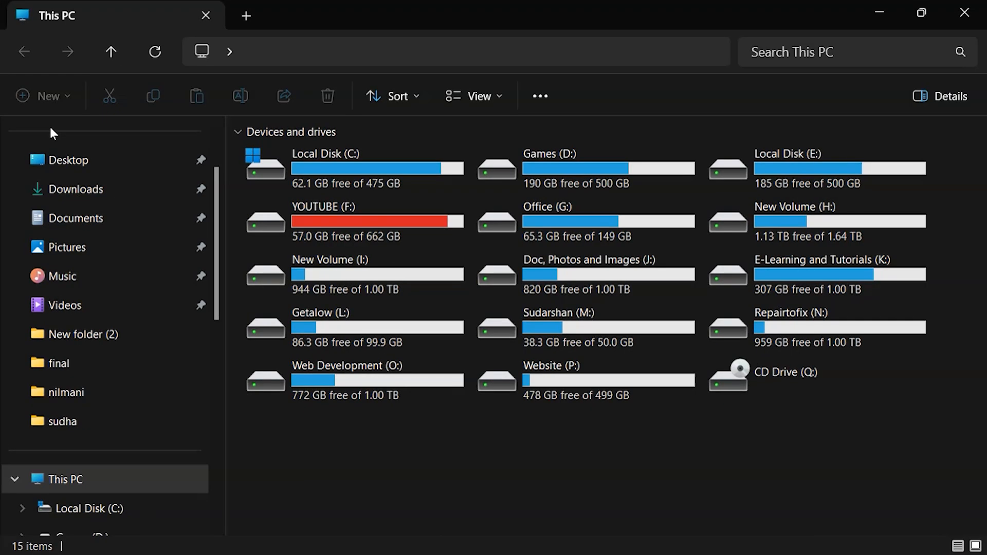
double_click(315, 167)
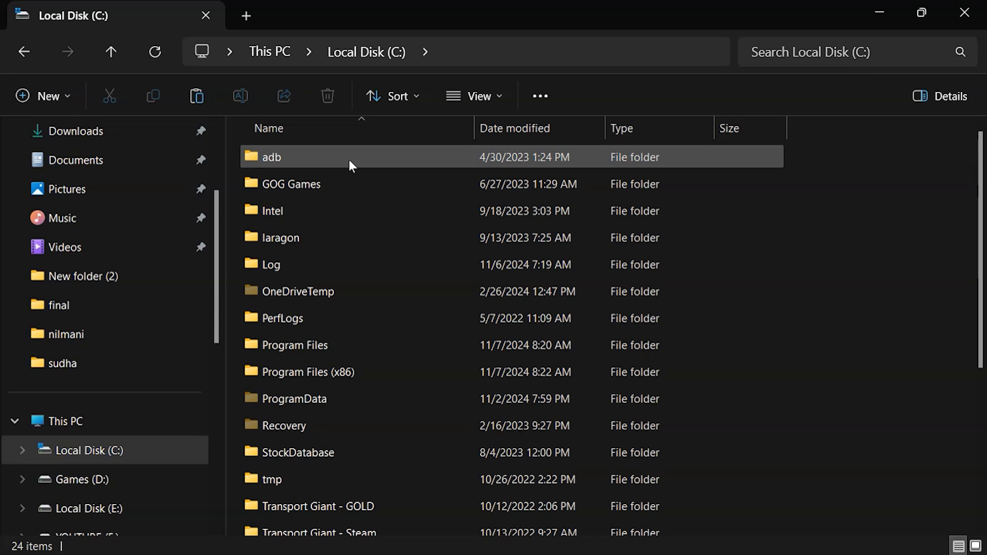
scroll(down, 3)
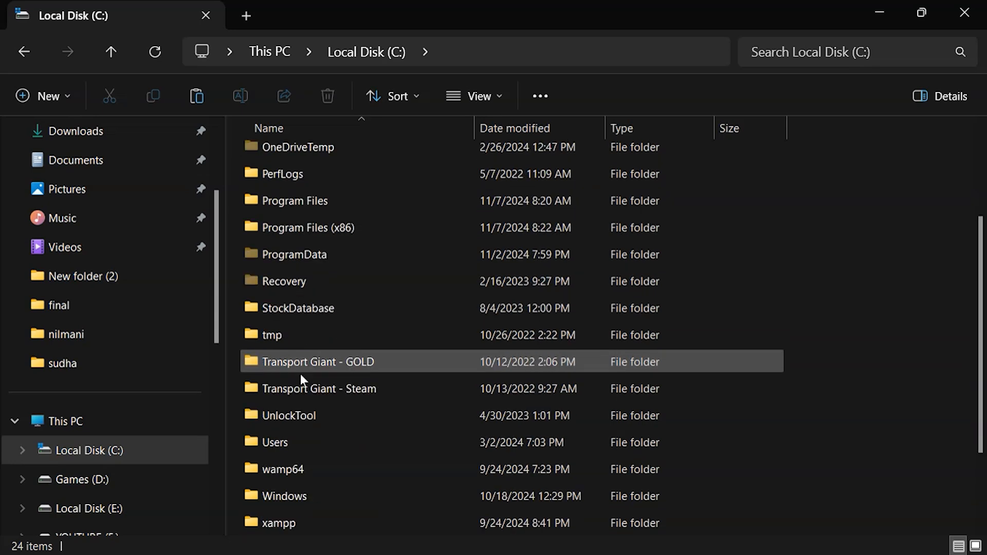
double_click(275, 442)
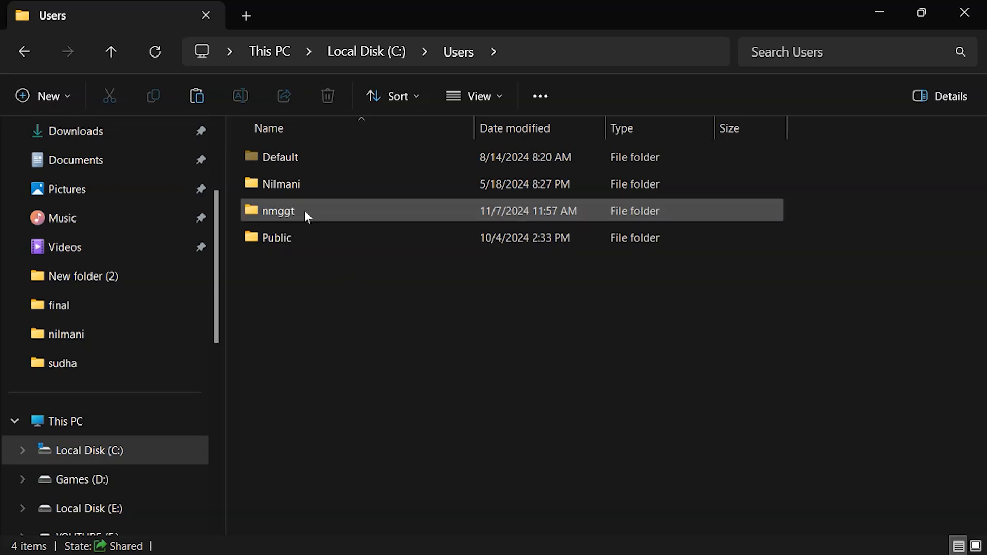
double_click(277, 211)
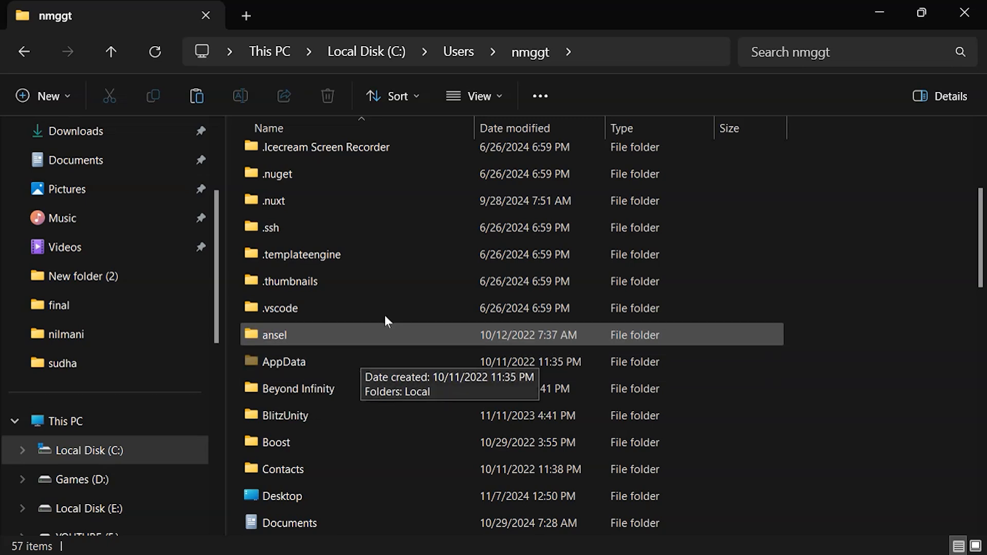
click(476, 96)
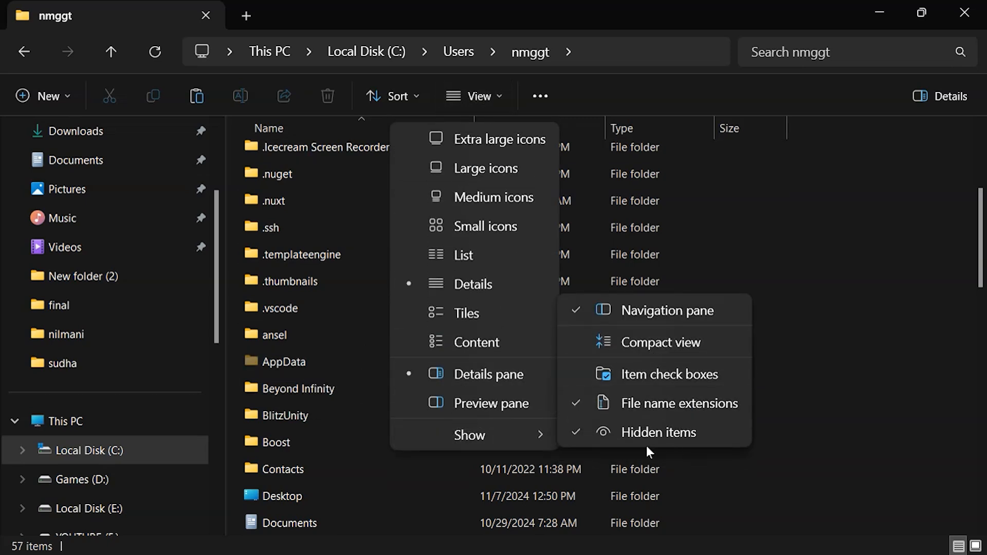
mouse_move(694, 6)
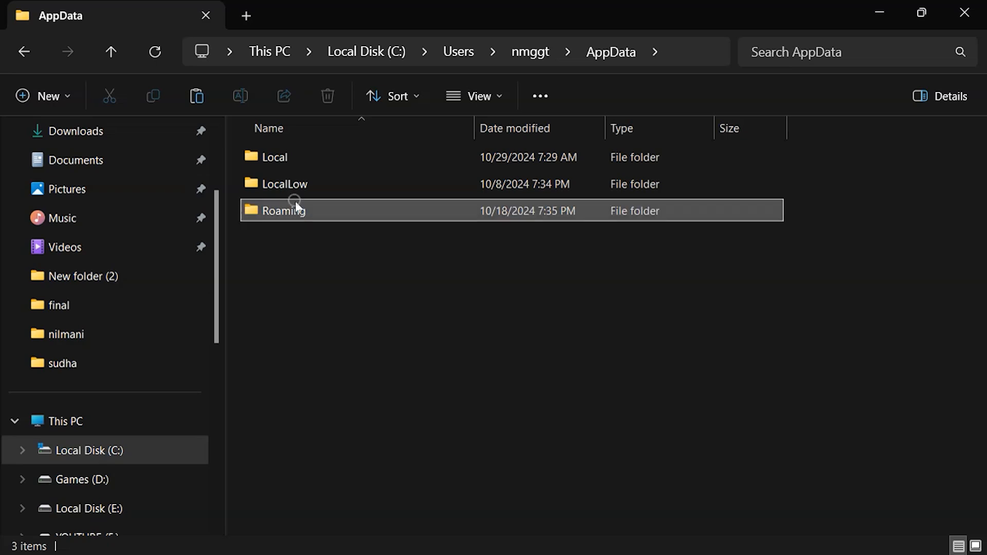
Step: Go into AppData > Roaming > Adobe and open the Adobe Photoshop 2022 folder
double_click(283, 209)
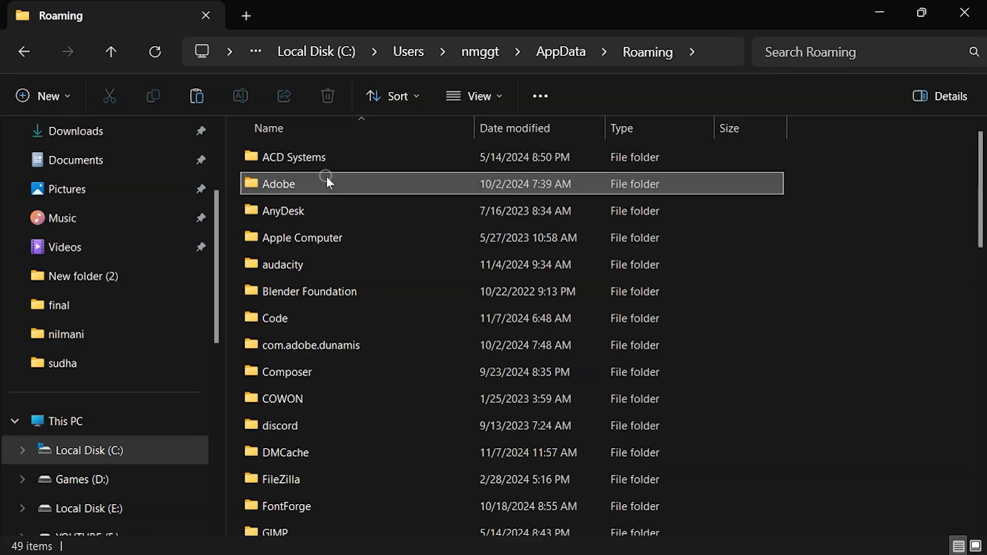
double_click(277, 183)
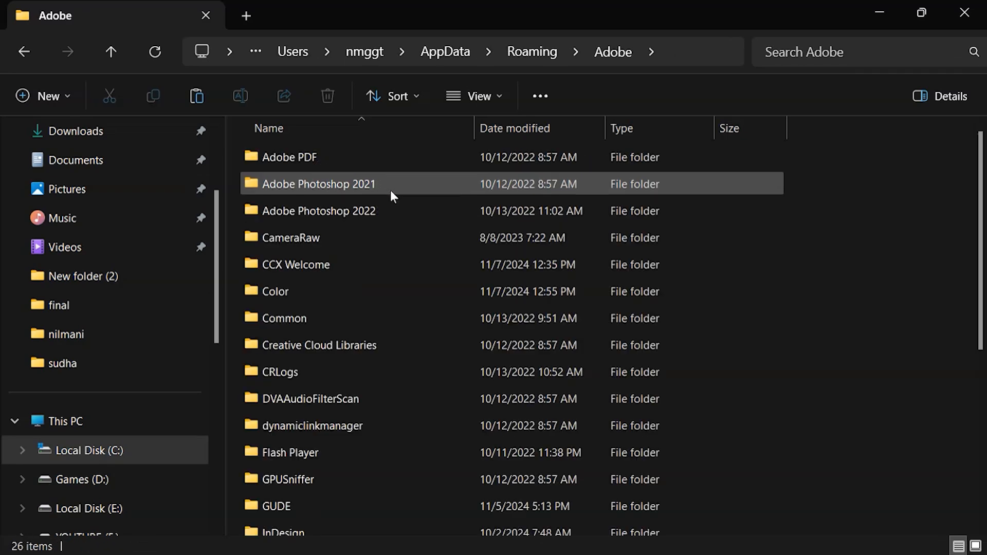
click(318, 211)
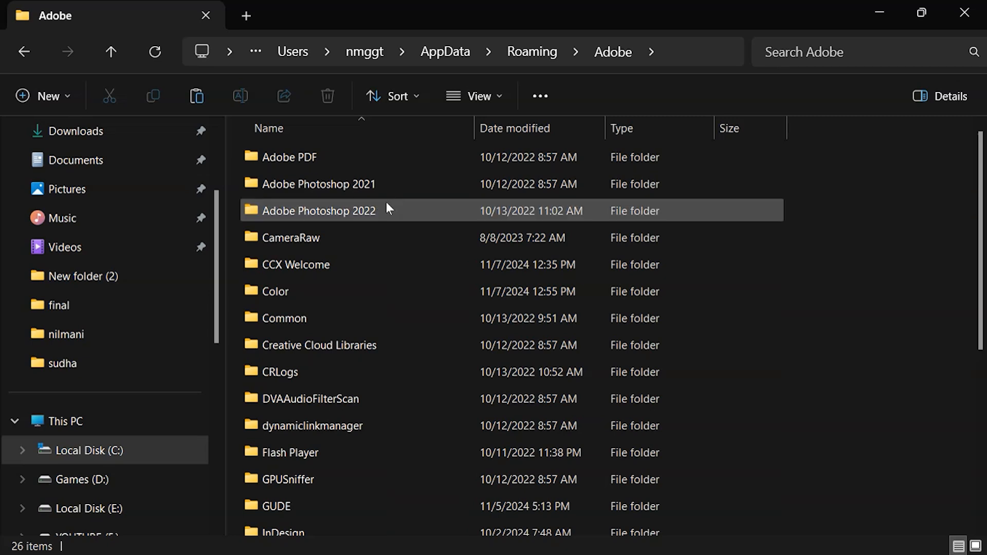
mouse_move(358, 211)
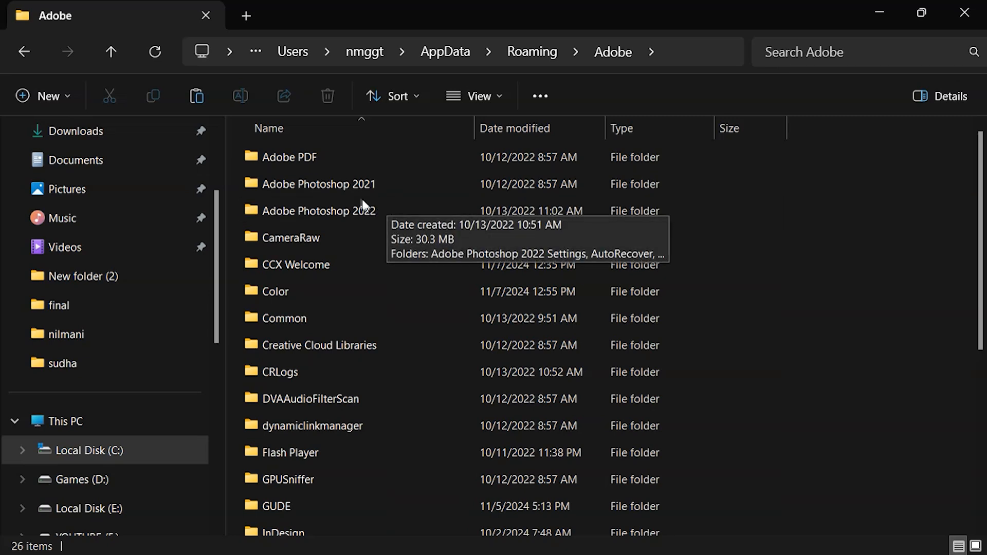
click(318, 210)
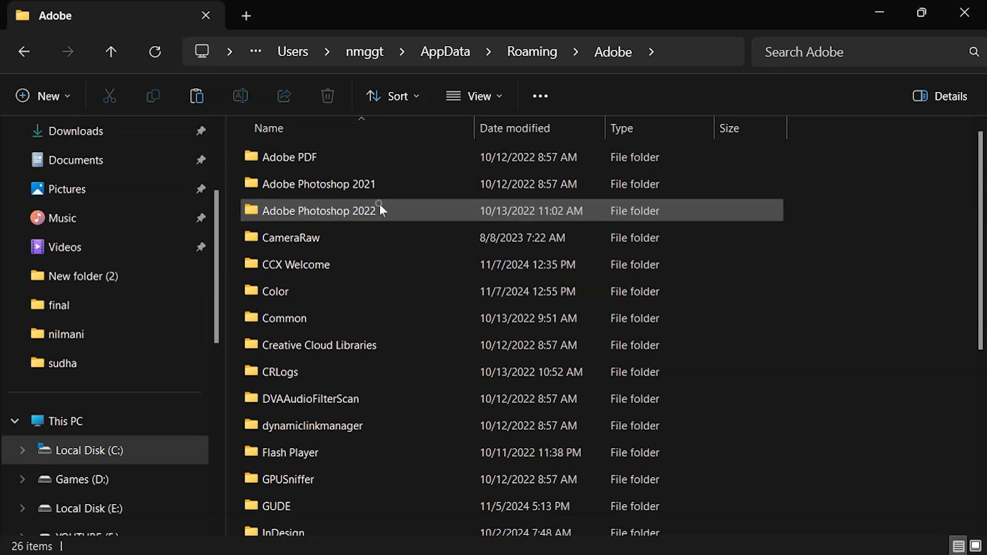
double_click(319, 211)
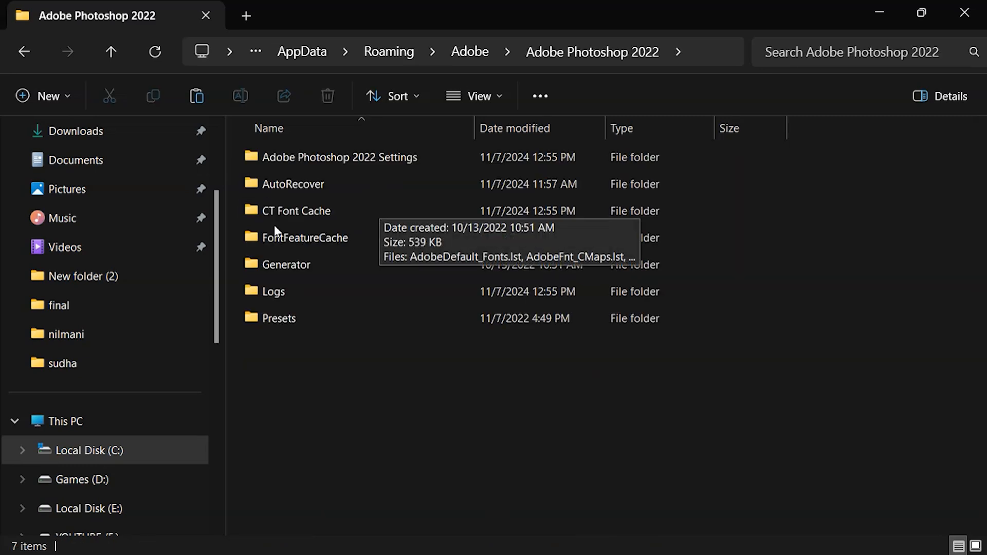
Step: Open CT Font Cache and permanently delete all six font cache list files, confirming the prompt
click(296, 210)
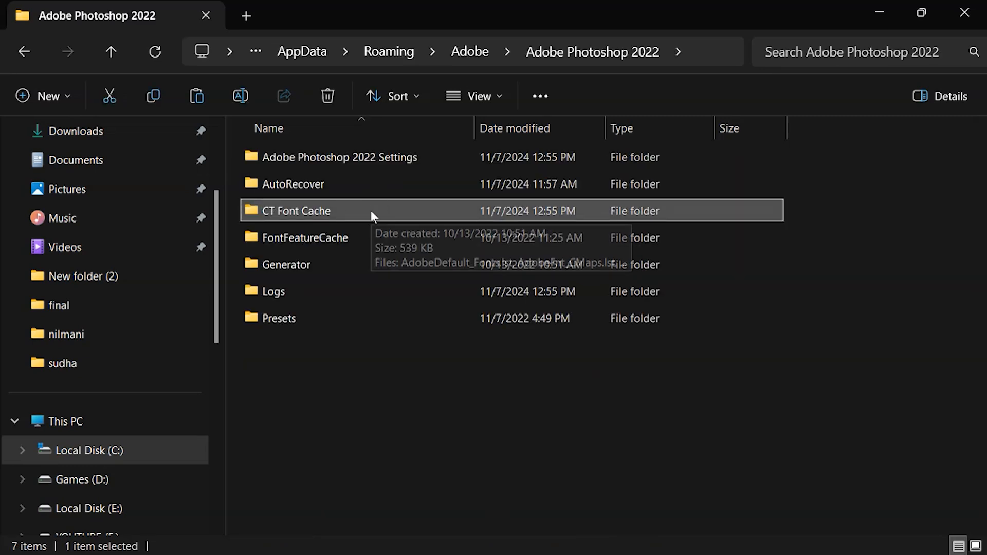
double_click(306, 210)
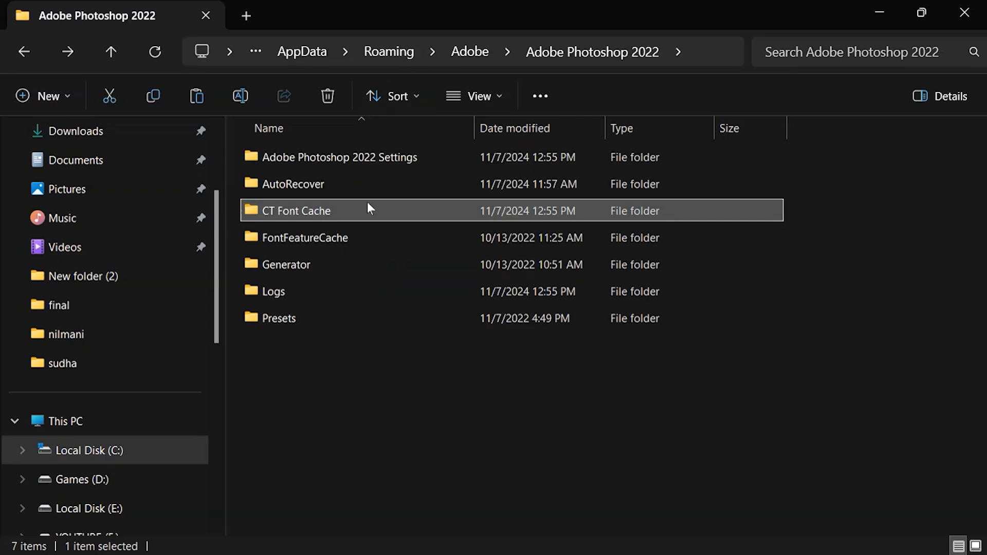
double_click(297, 210)
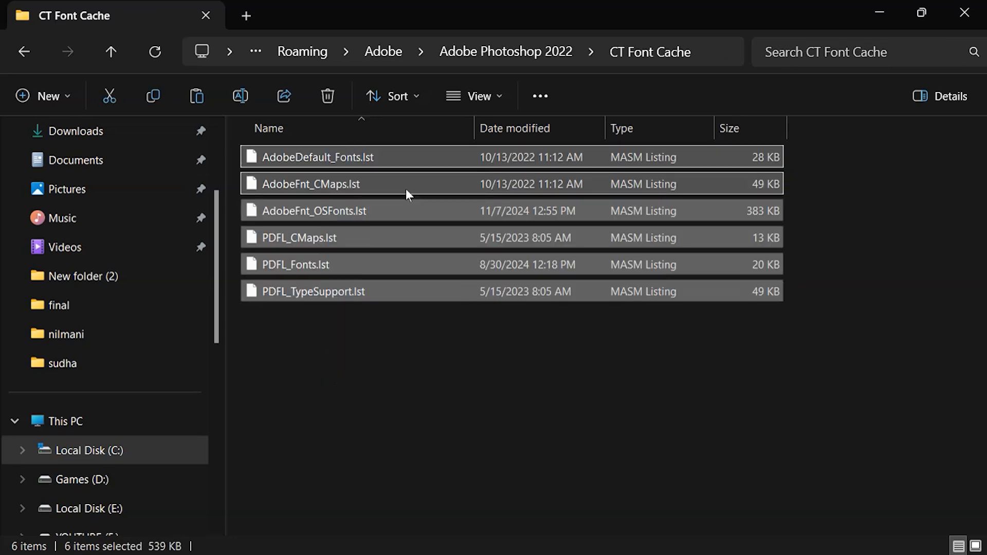
click(326, 96)
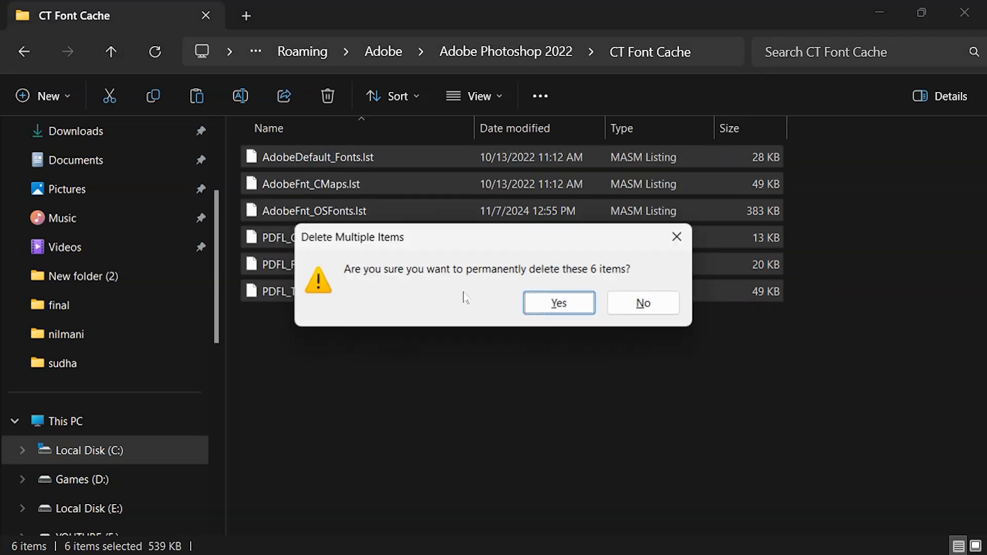
click(558, 303)
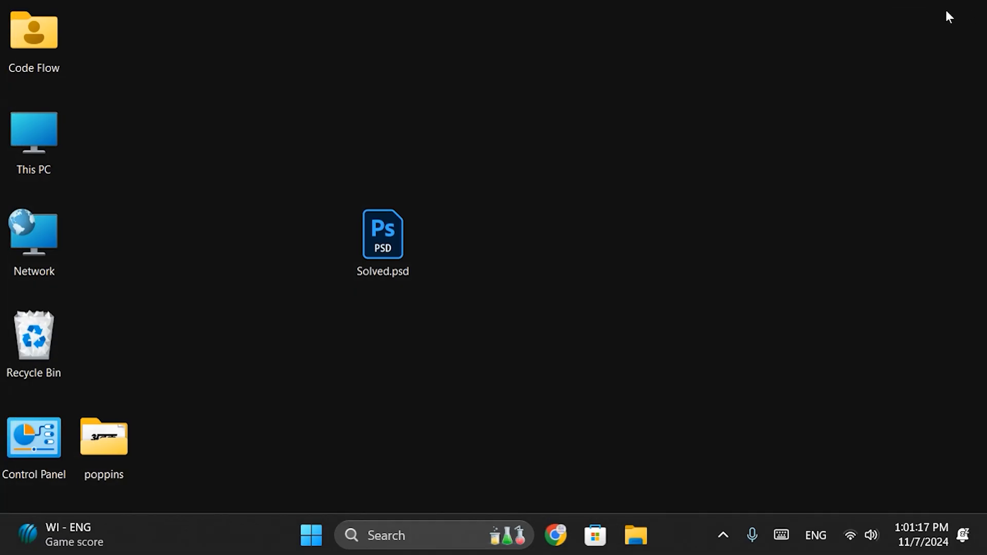
Step: Open Solved.psd from the desktop to launch Photoshop 2022
click(382, 242)
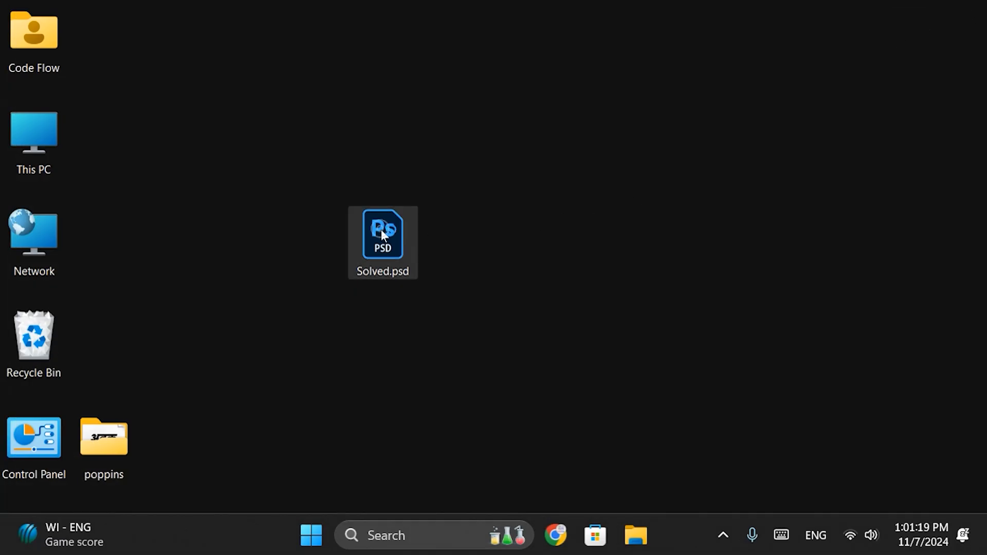
double_click(381, 234)
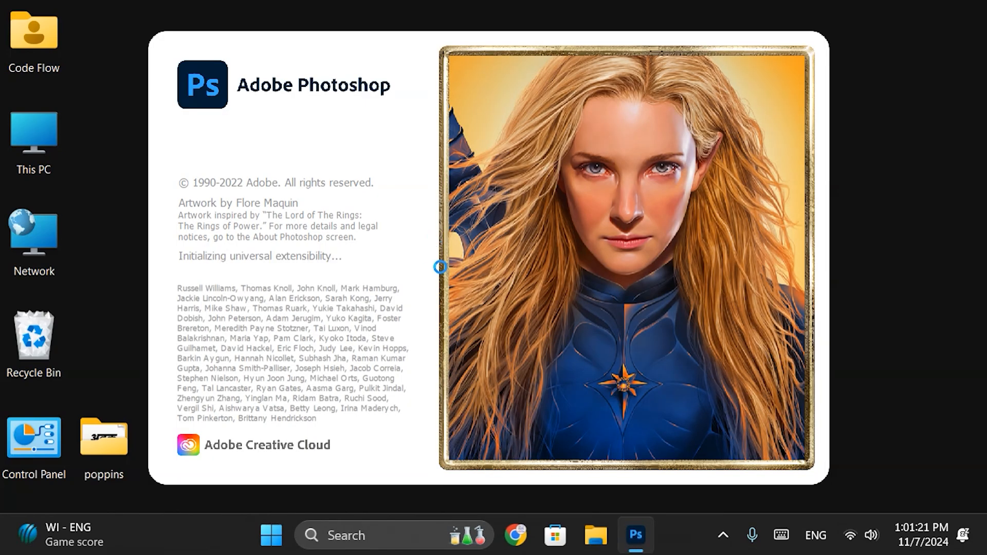